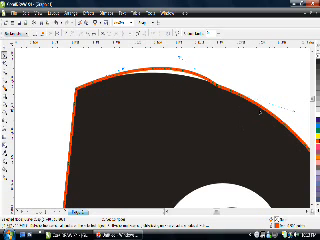
mouse_move(185, 63)
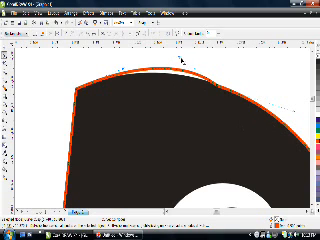